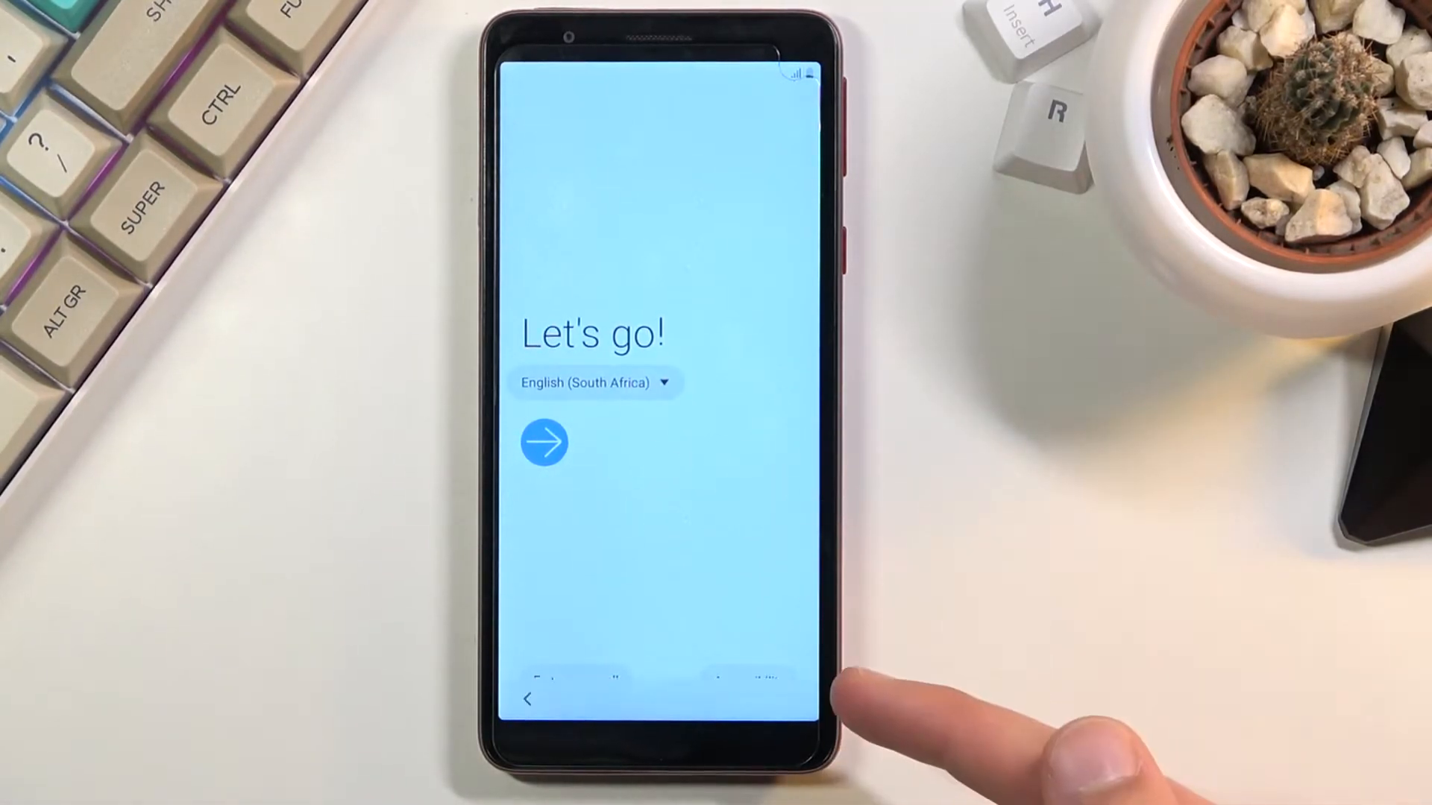
- Keep English (South Africa) as the phone language and start the setup
left_click(594, 382)
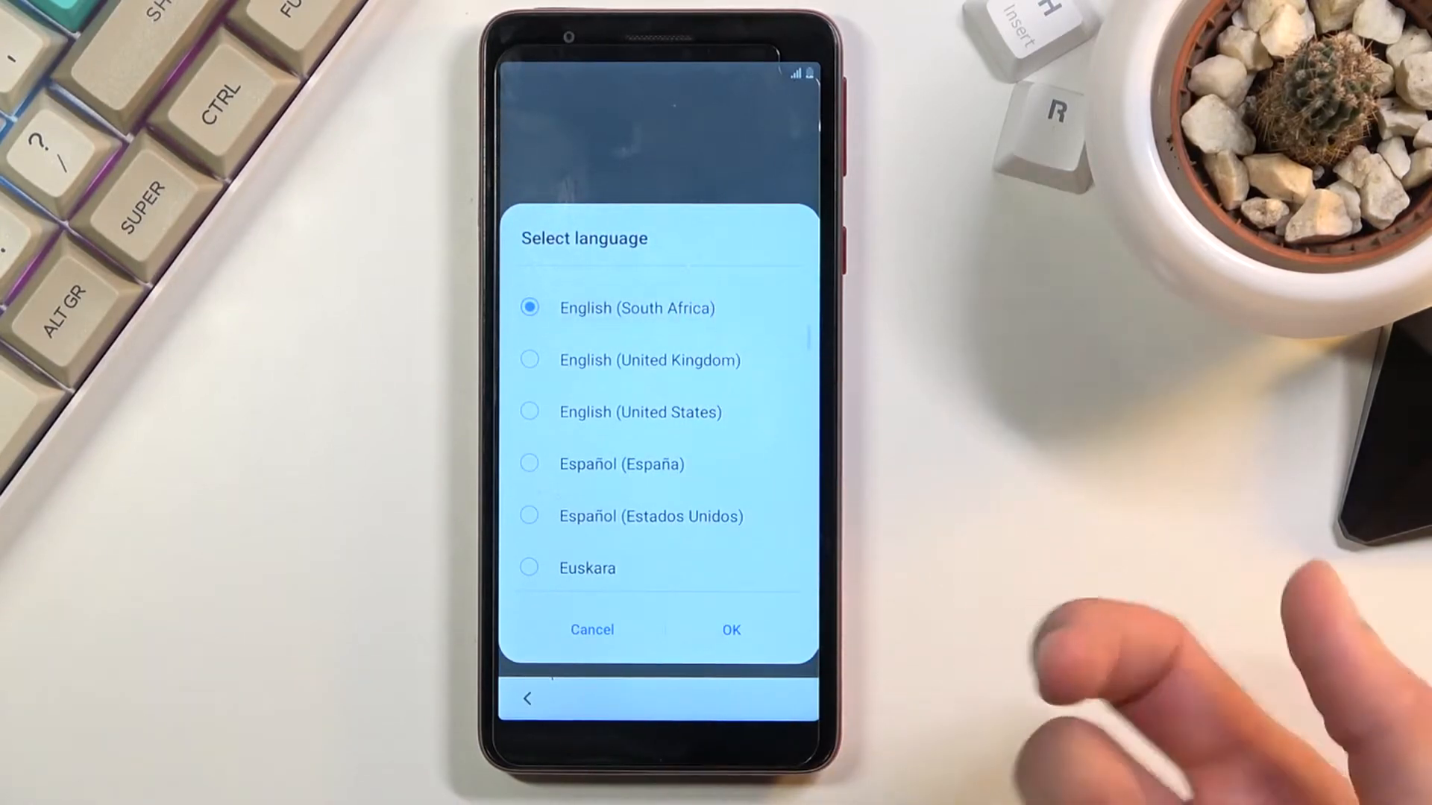
left_click(730, 630)
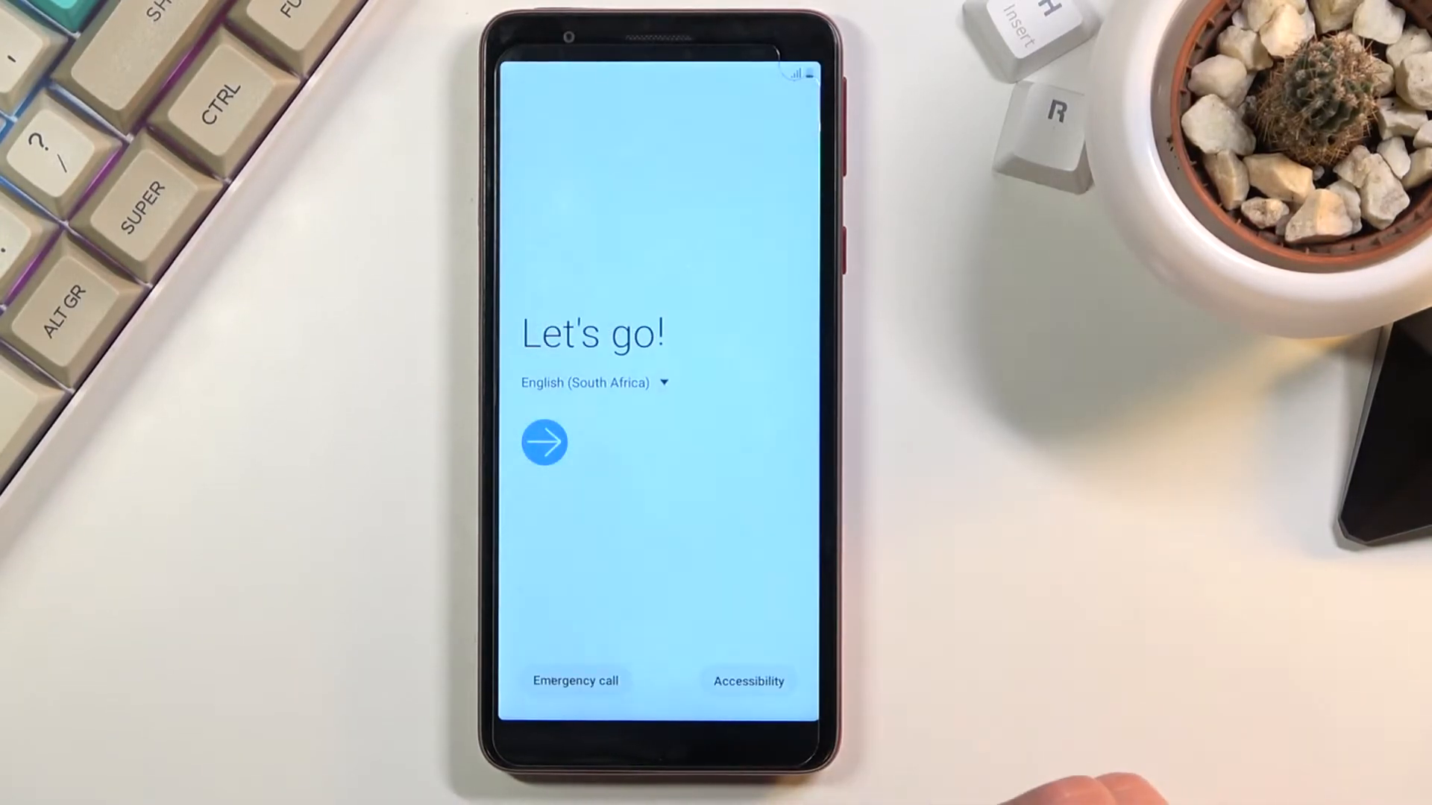
left_click(544, 442)
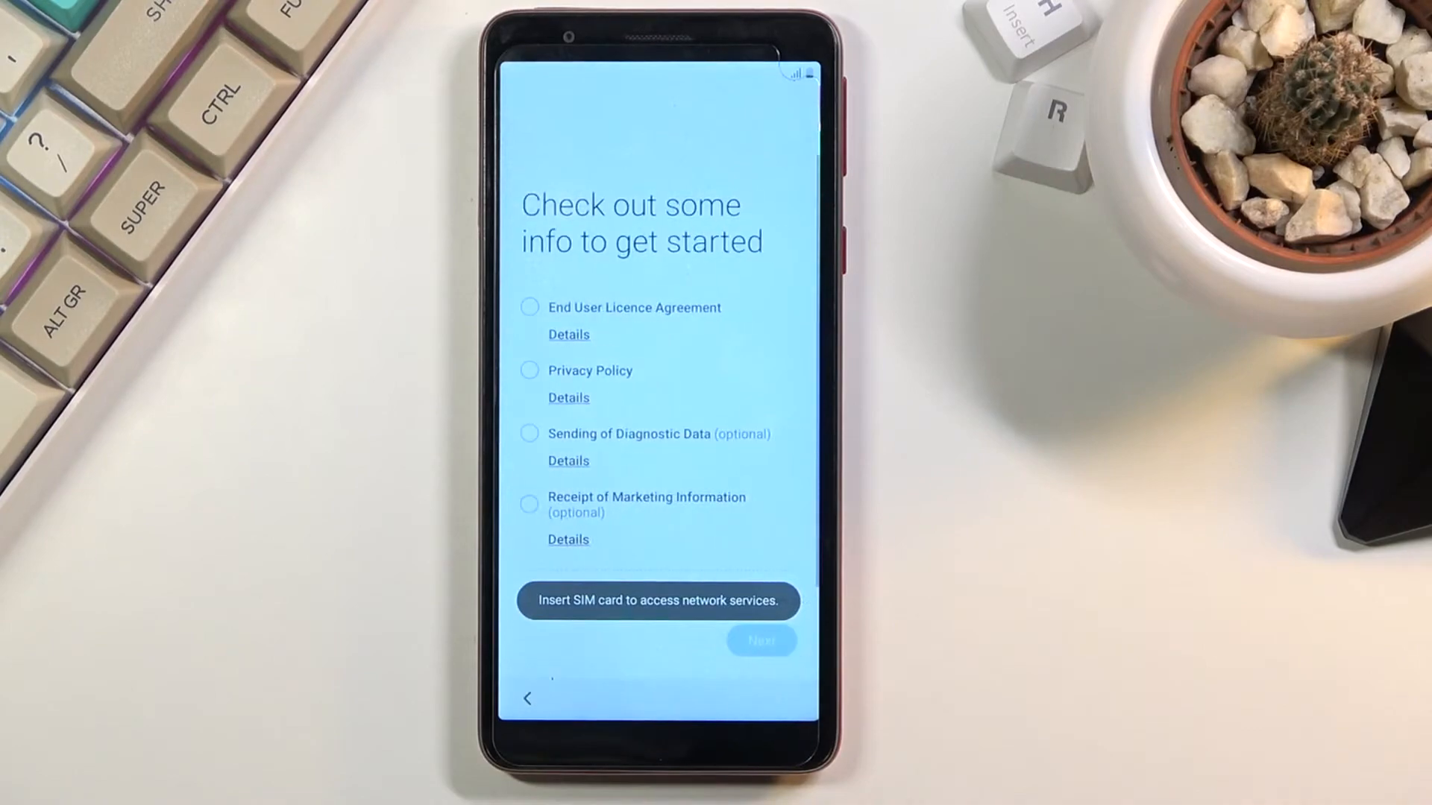
- Agree to the End User Licence Agreement and Privacy Policy, then continue
scroll("up", 3)
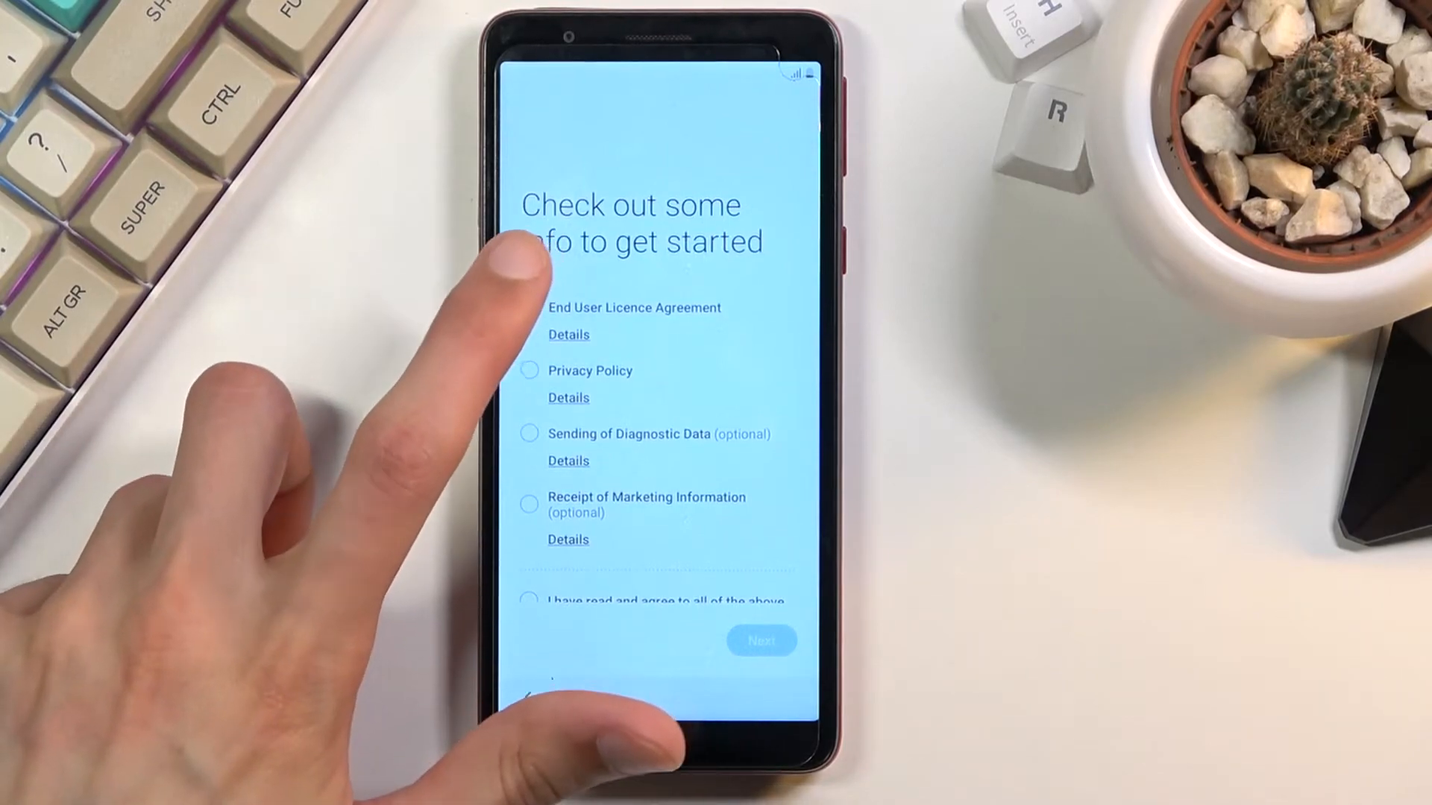
left_click(528, 289)
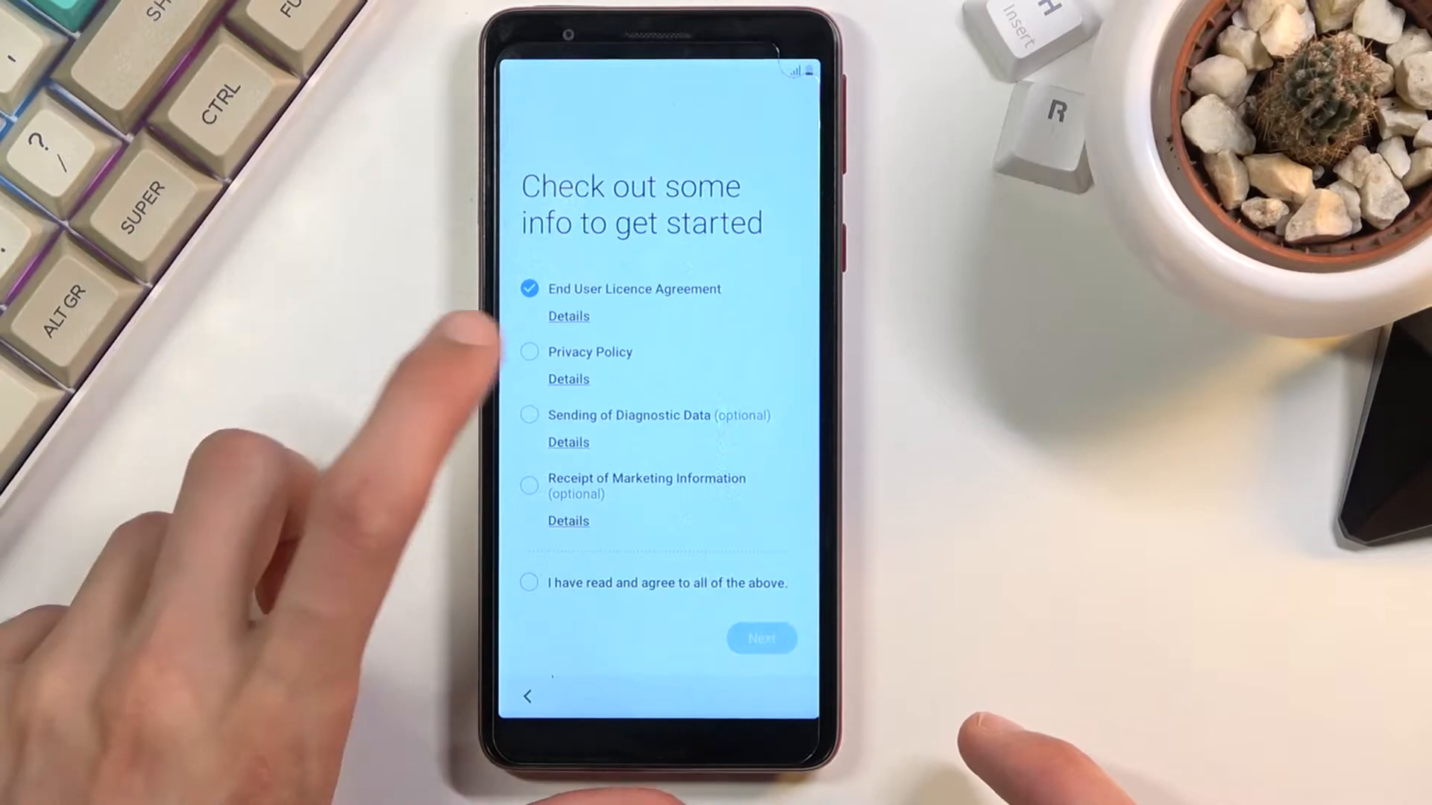
left_click(529, 351)
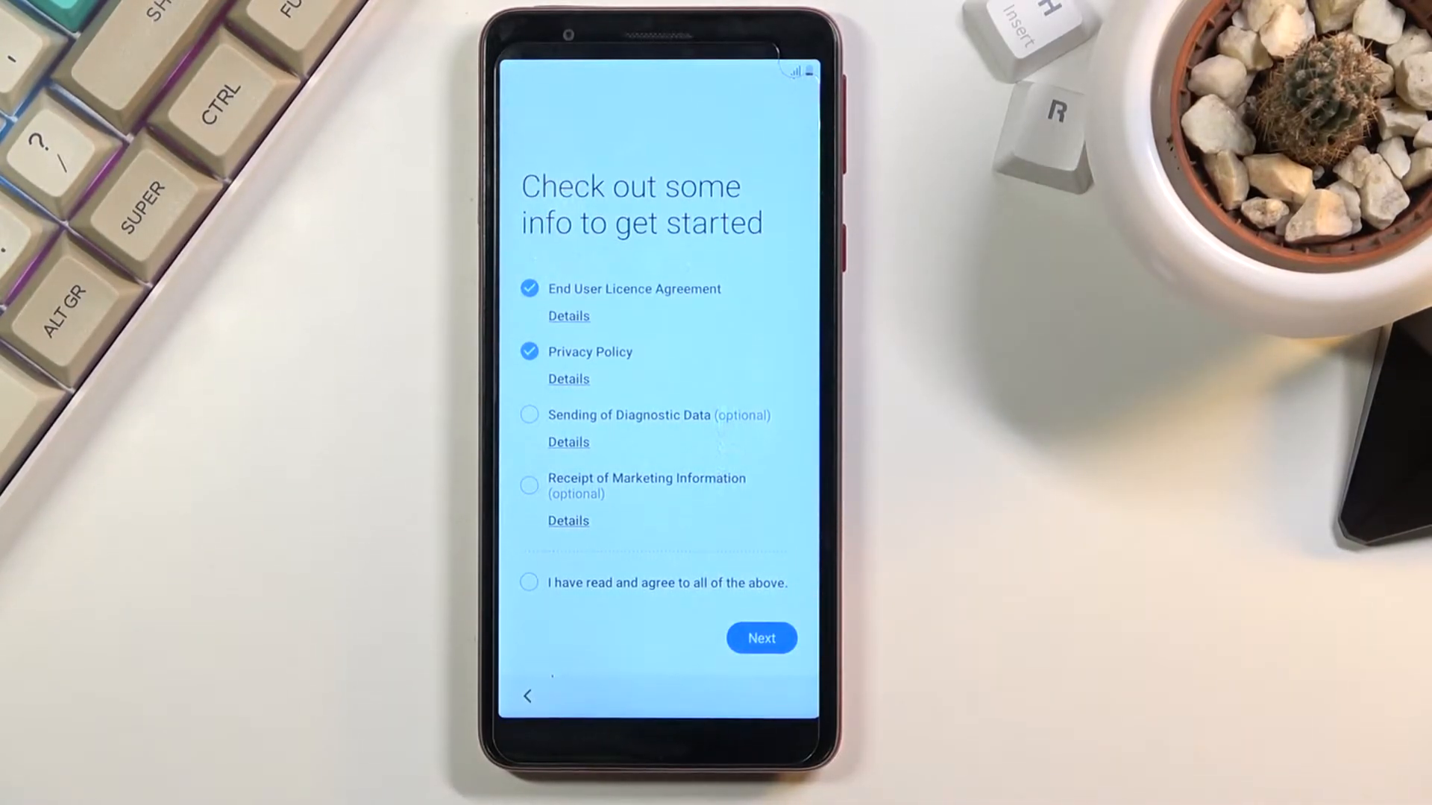
left_click(760, 638)
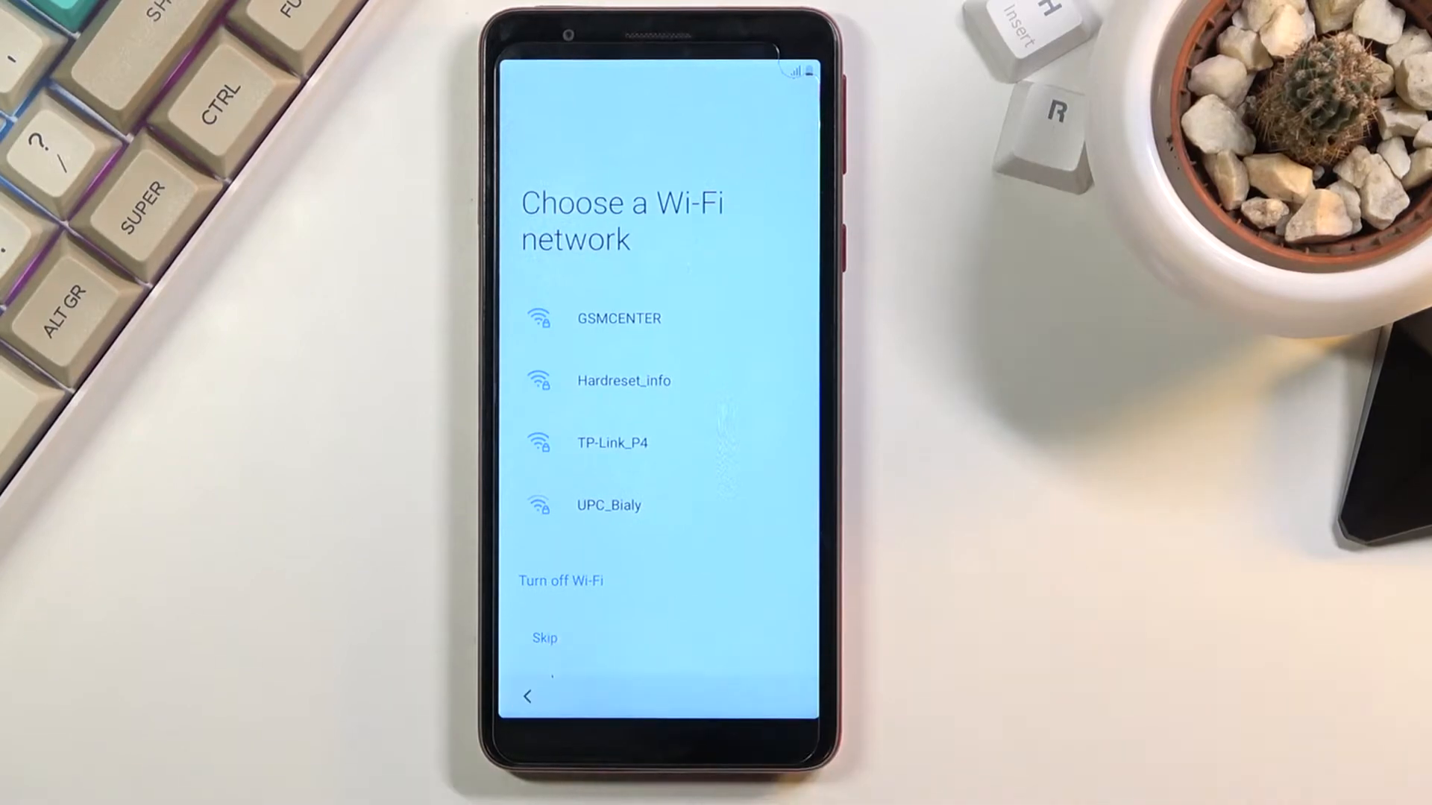
- Skip Wi-Fi connection and choose not to copy apps and data
left_click(545, 639)
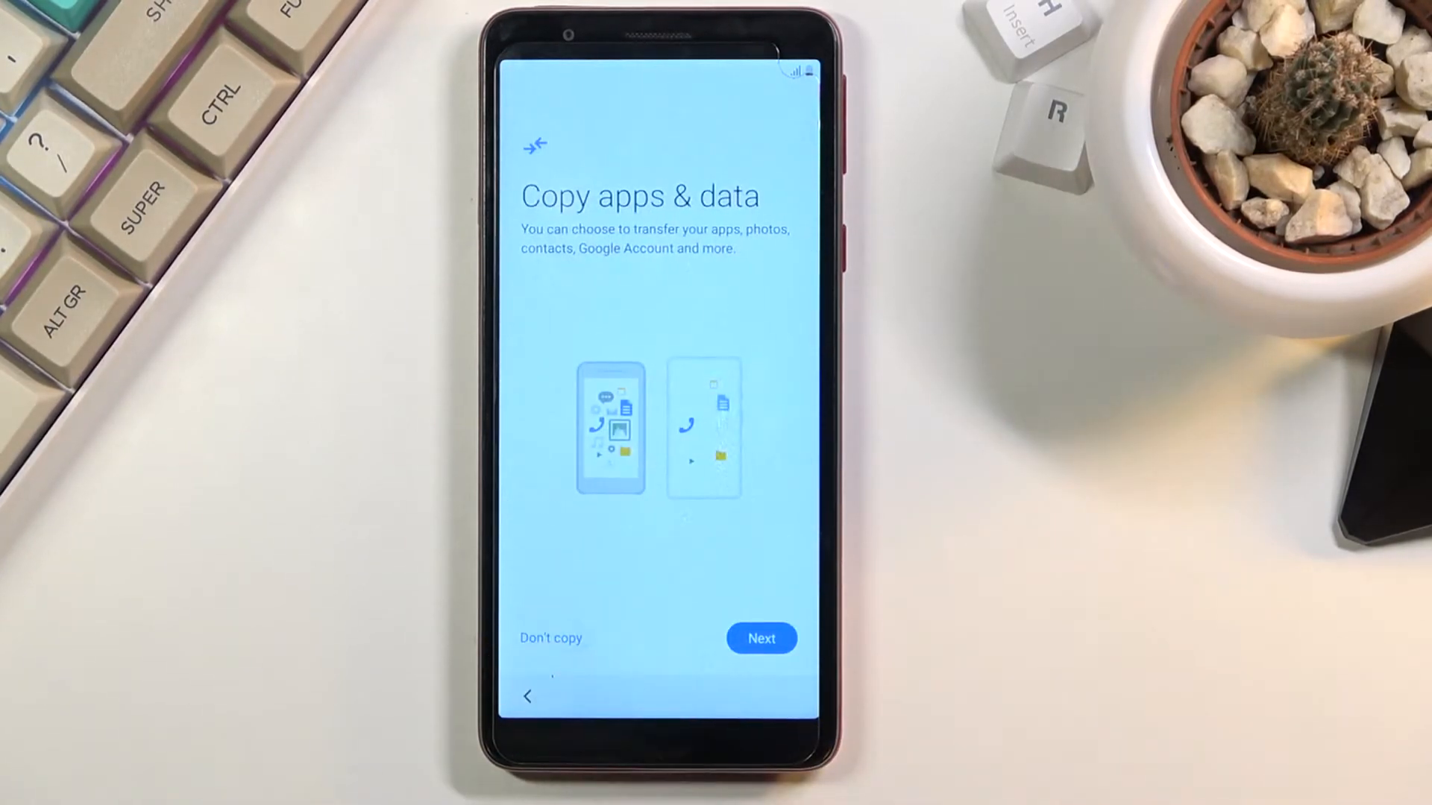
left_click(762, 638)
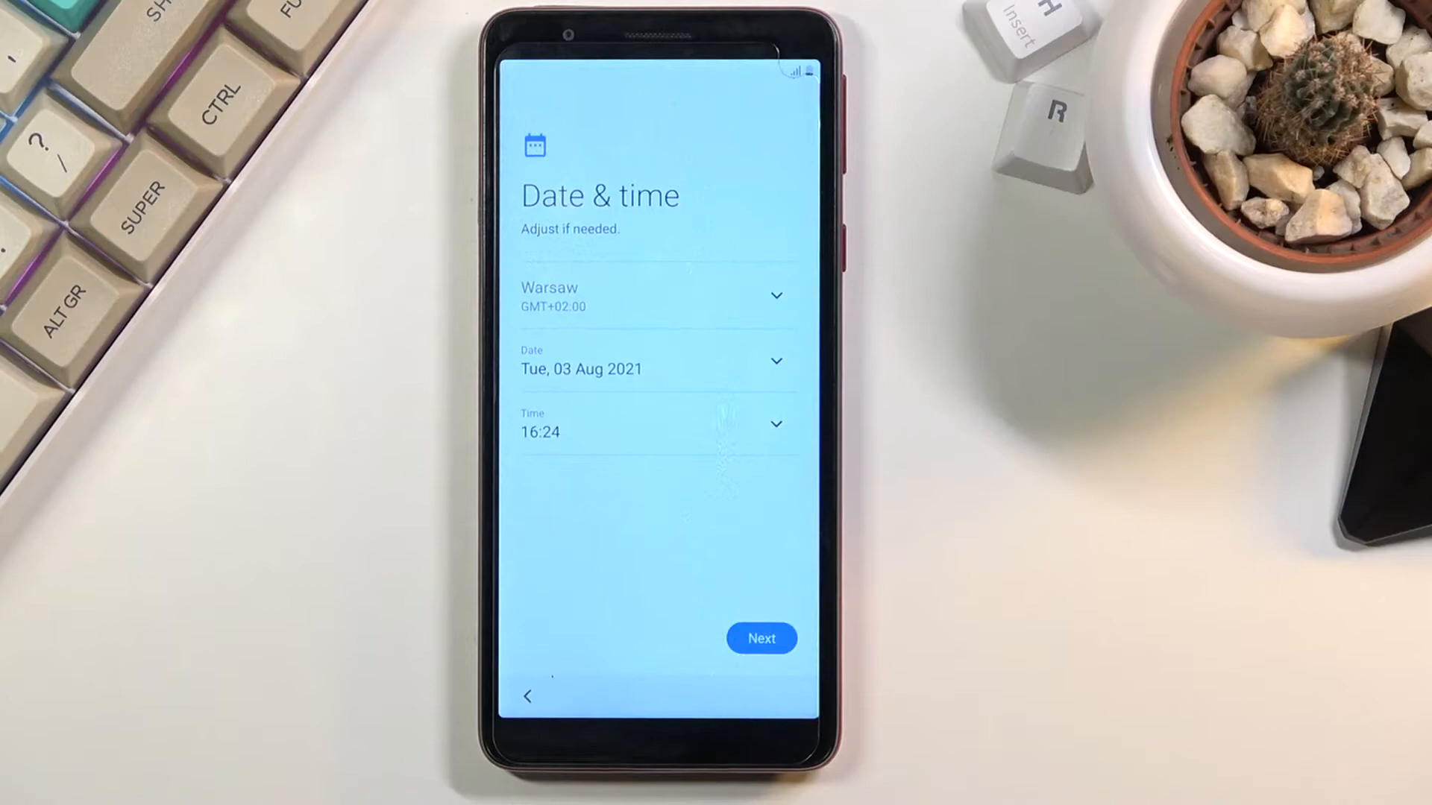
- Keep the Warsaw date and time, review all Google Services, and accept them
left_click(761, 638)
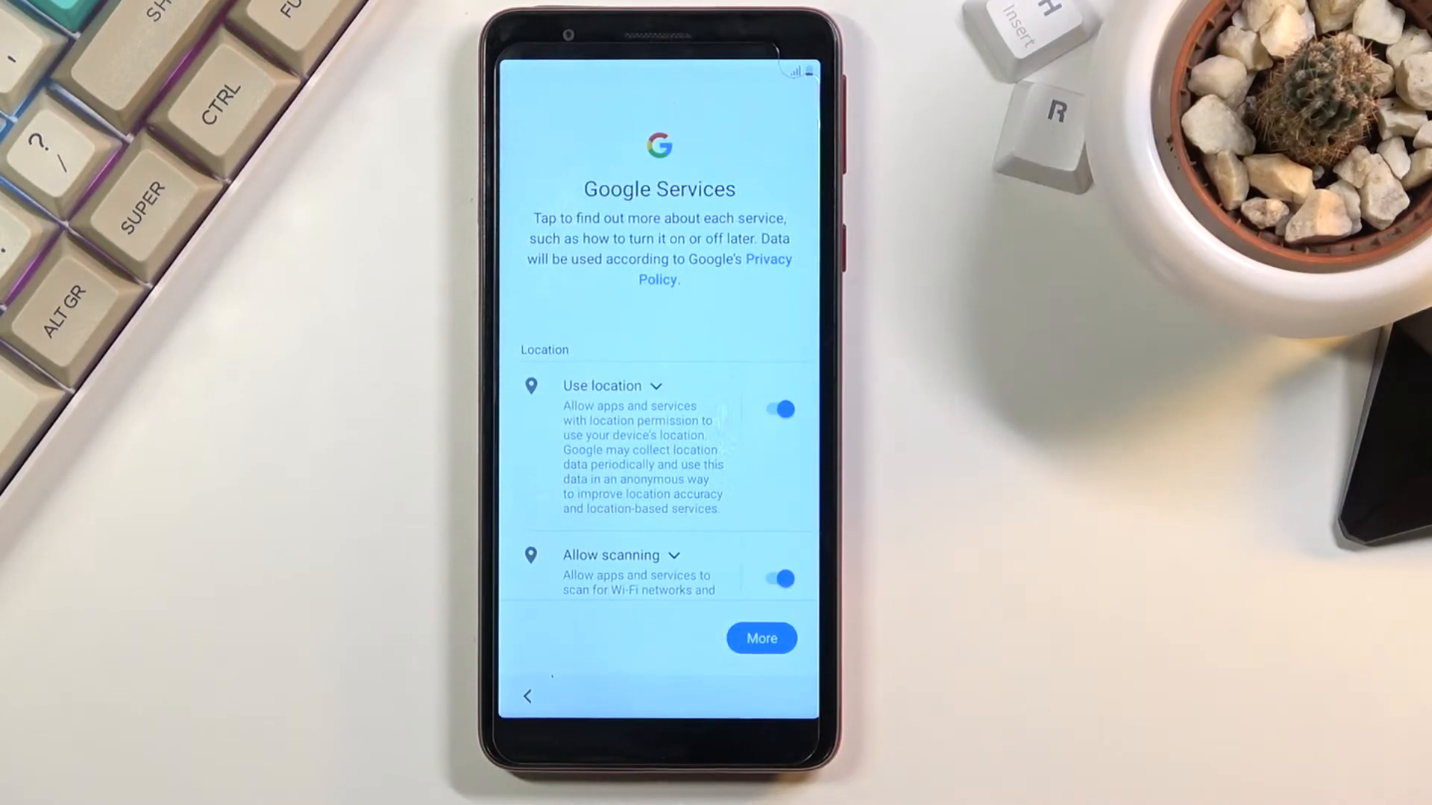
scroll("up", 3)
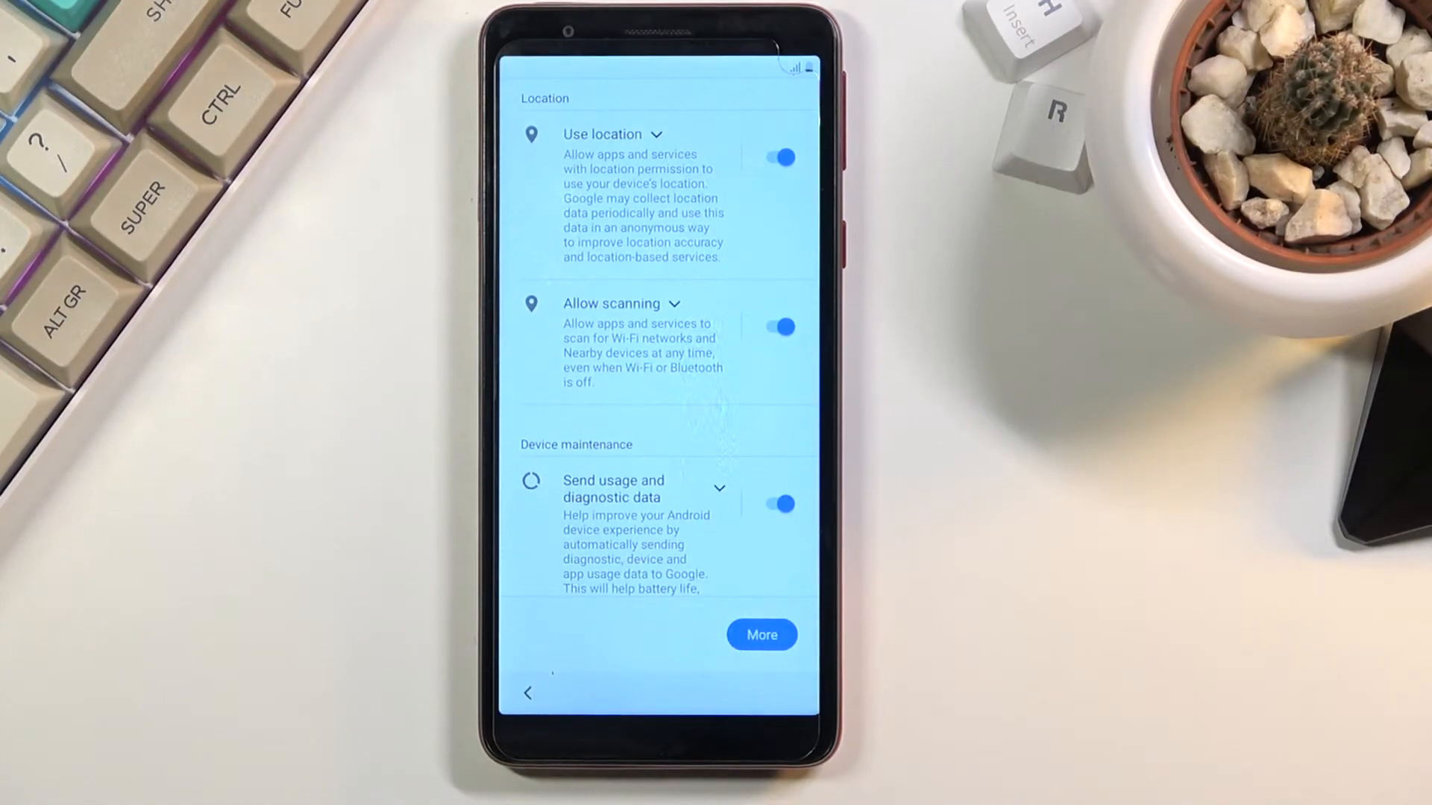
scroll("down", 3)
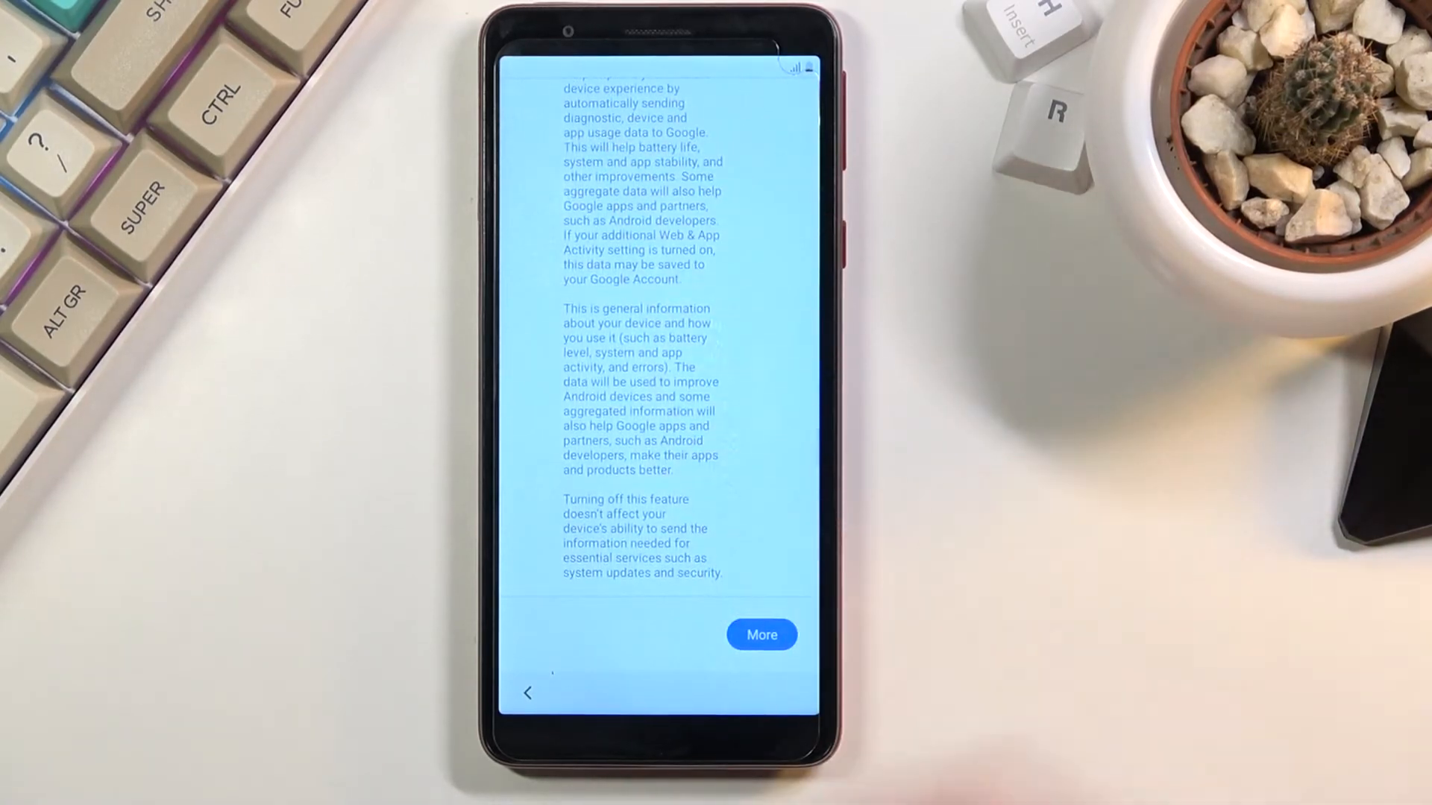
scroll("up", 3)
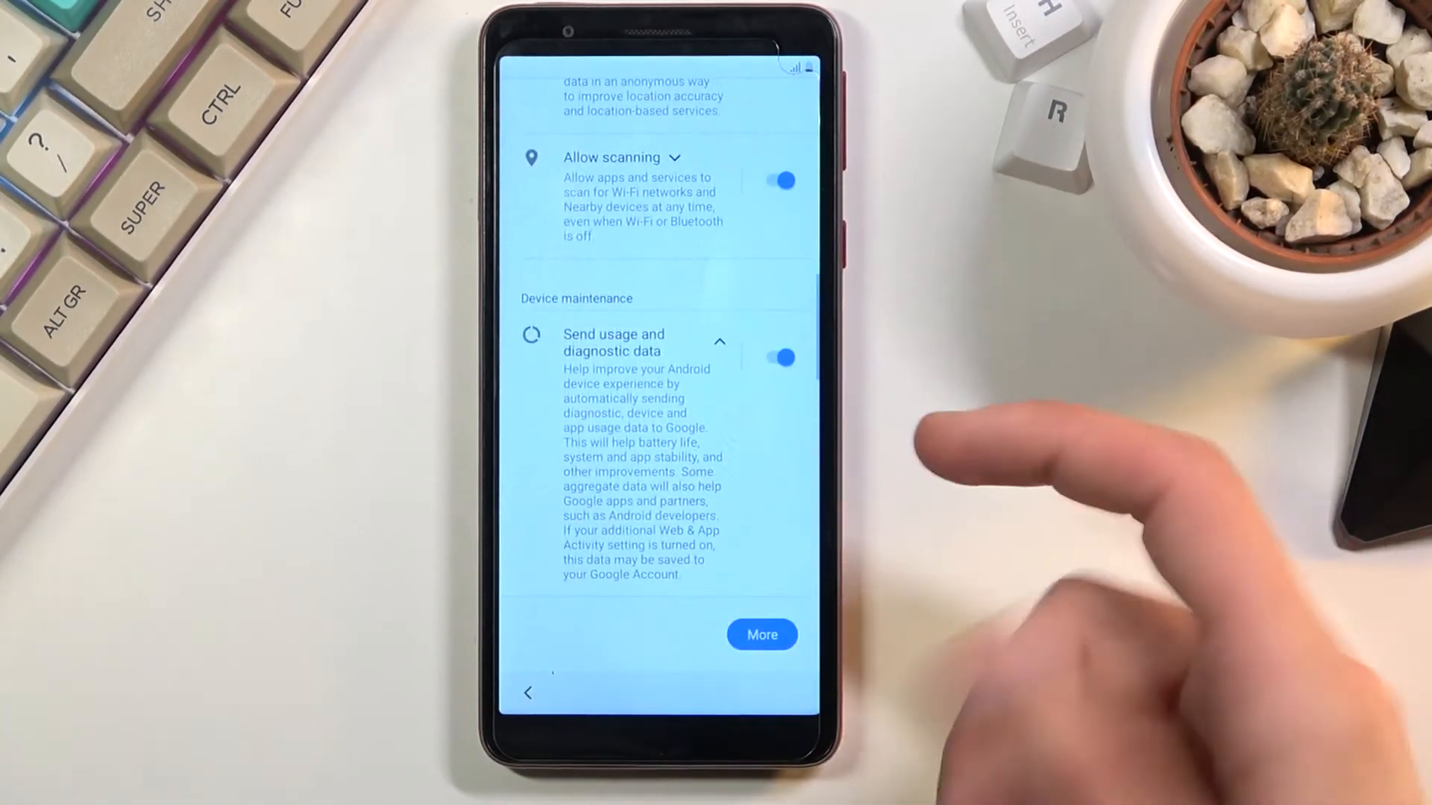
left_click(777, 357)
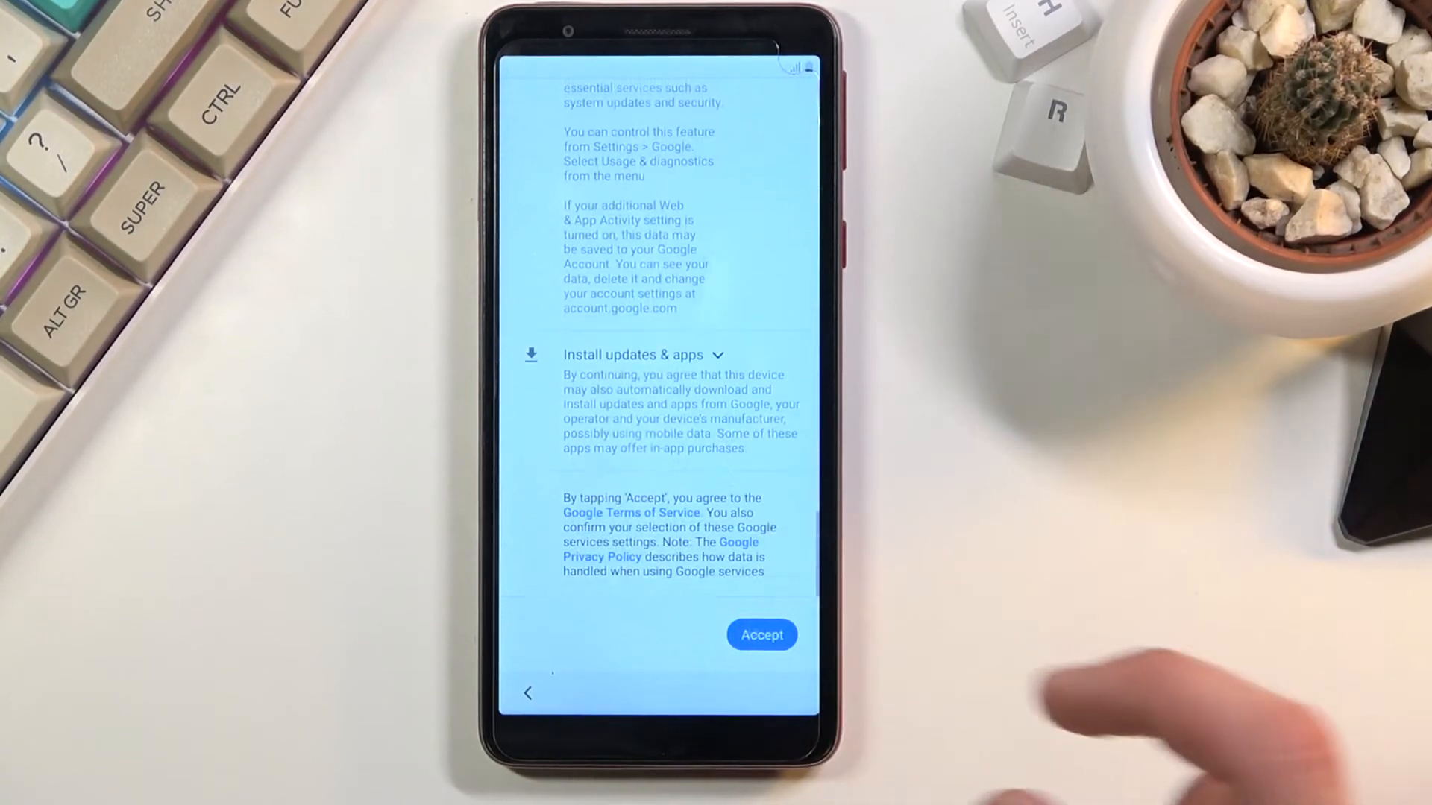
left_click(761, 635)
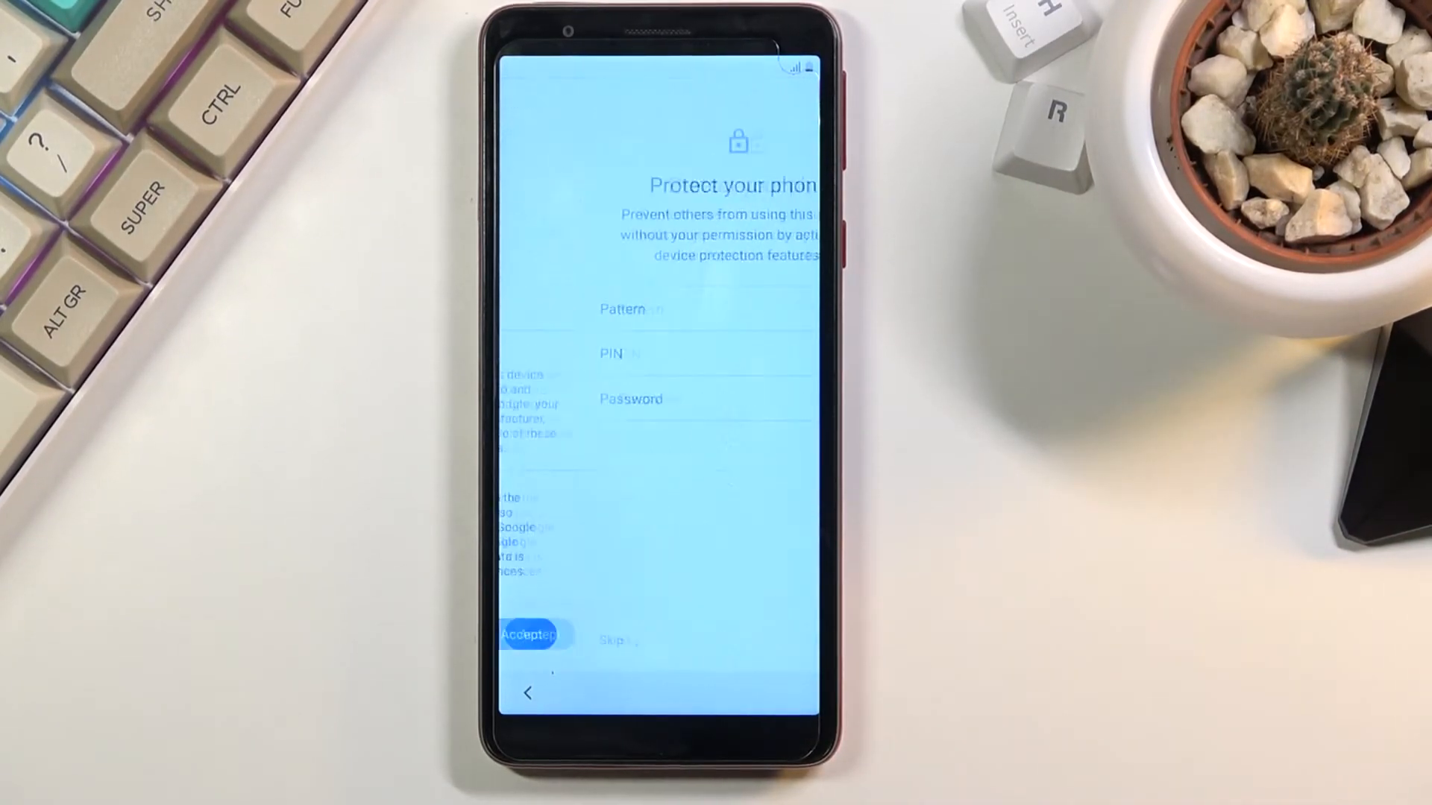
- Secure the phone with an L-shaped unlock pattern, confirmed
left_click(528, 635)
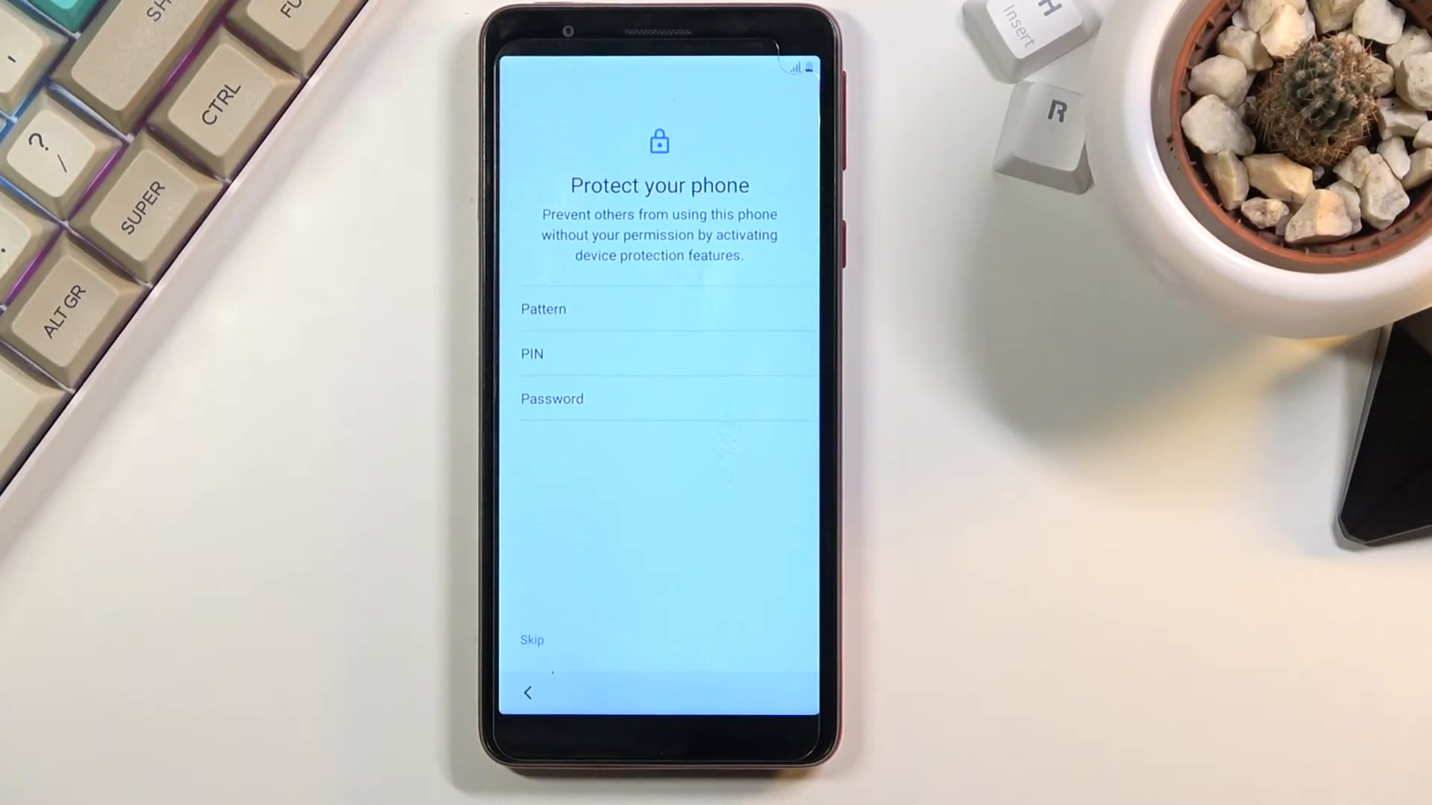
left_click(543, 309)
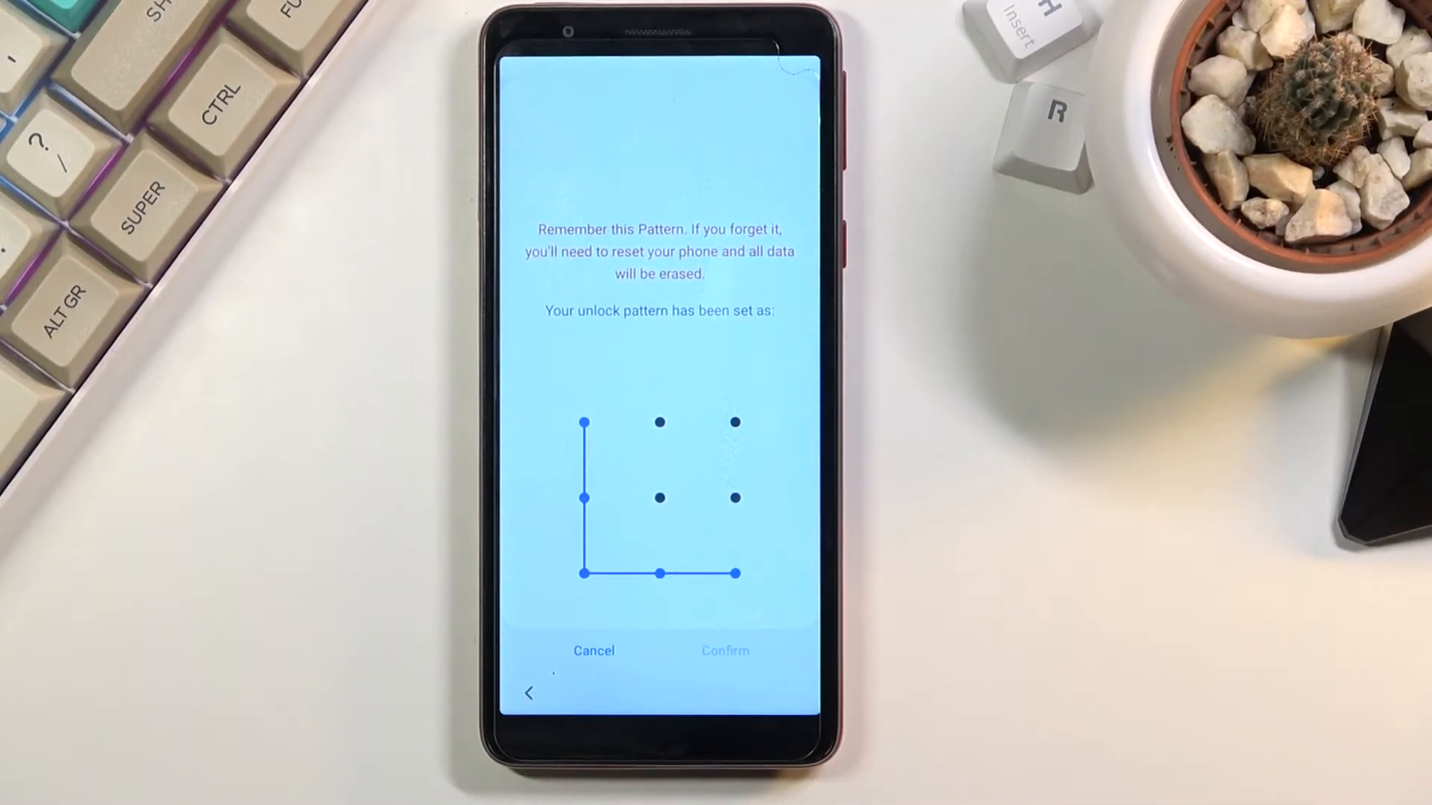
left_click(725, 650)
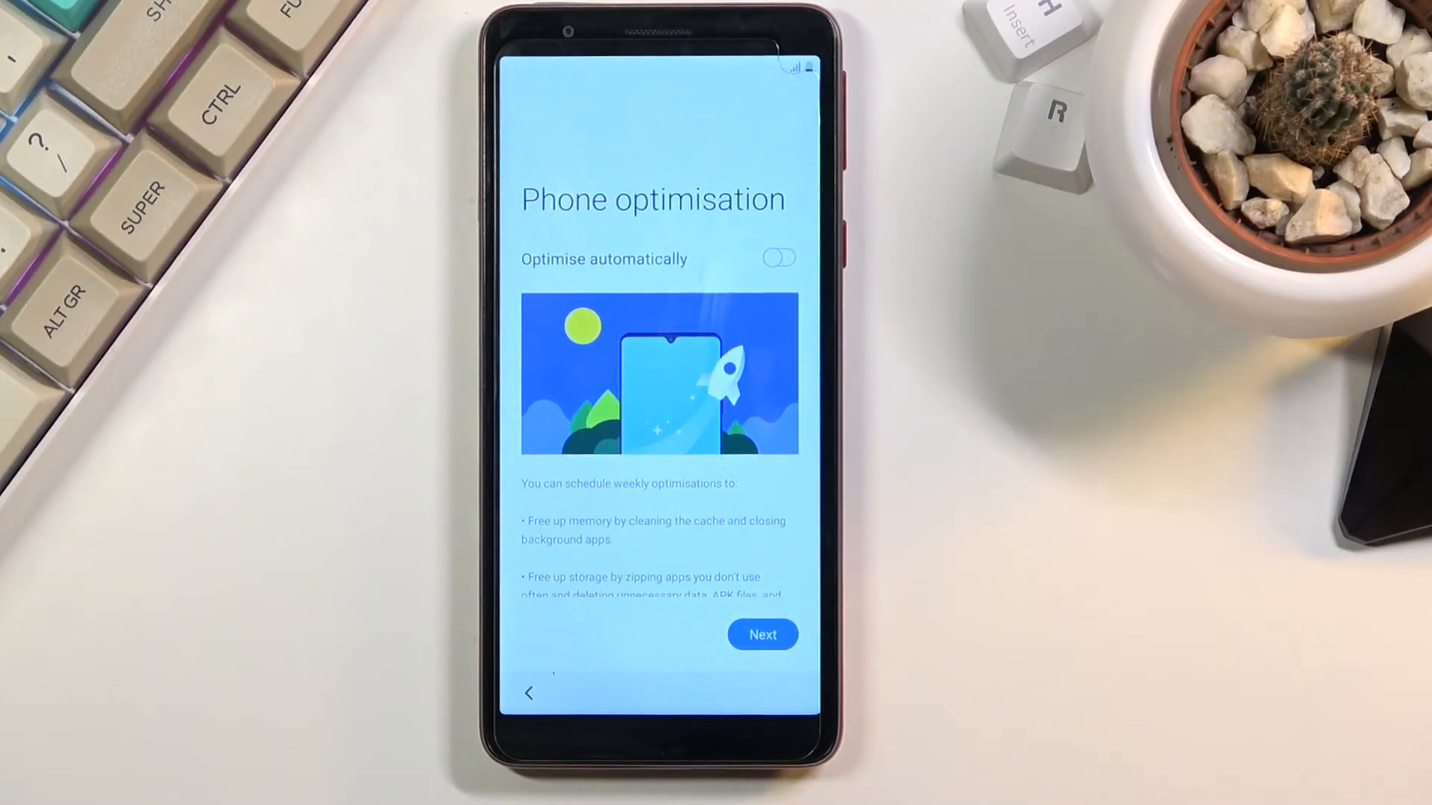
- Choose automatic optimisation tasks with Delete similar images unticked, and save
left_click(762, 634)
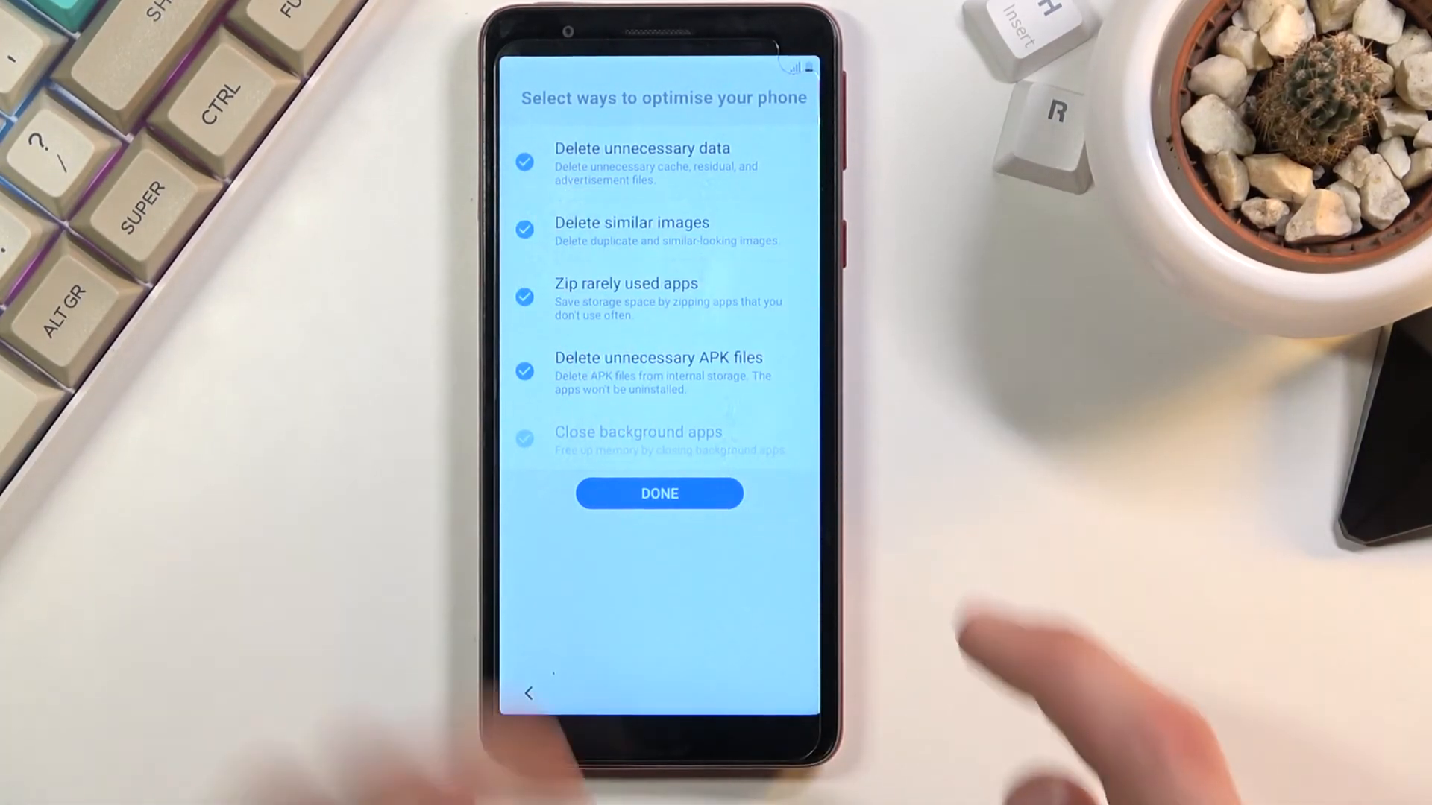
left_click(524, 162)
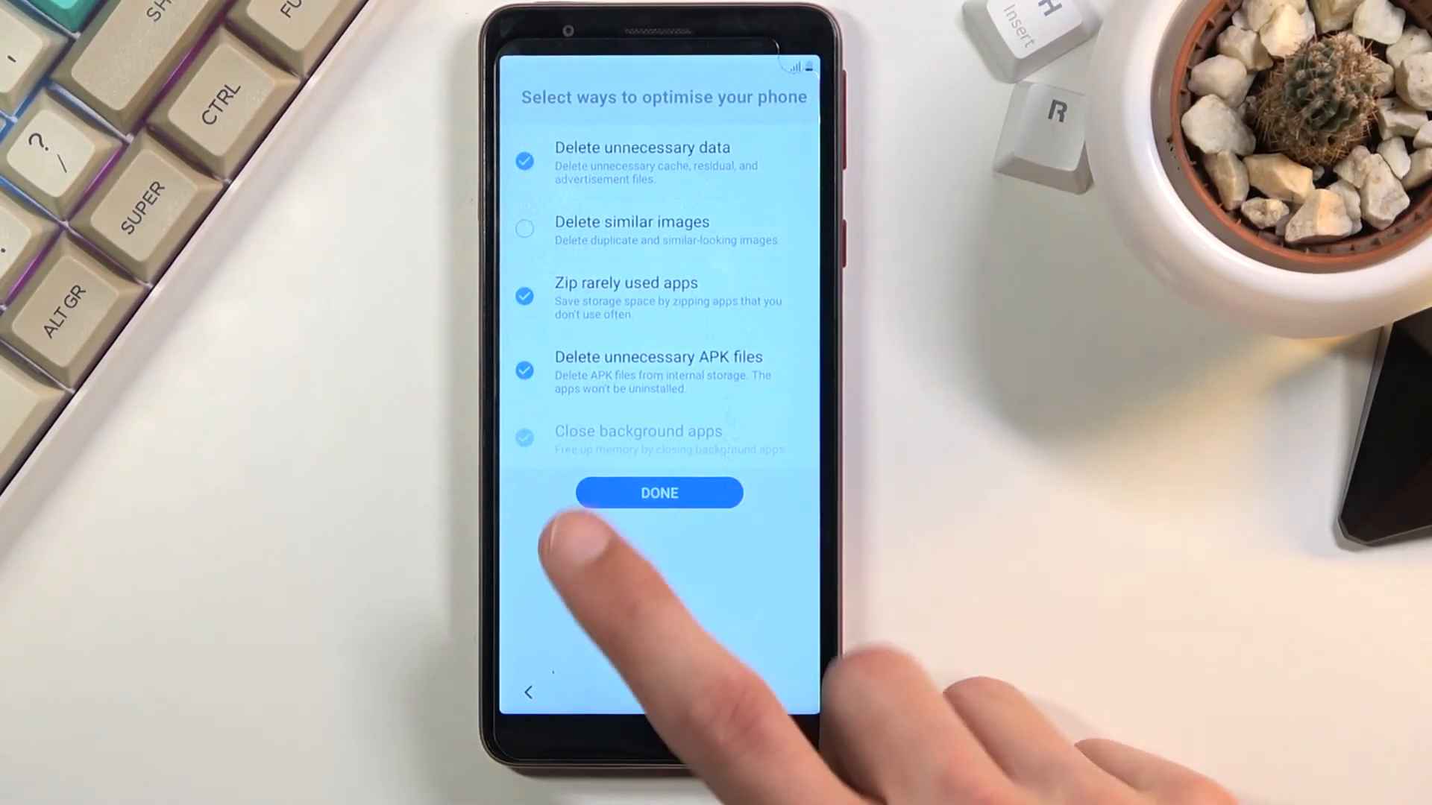
left_click(659, 493)
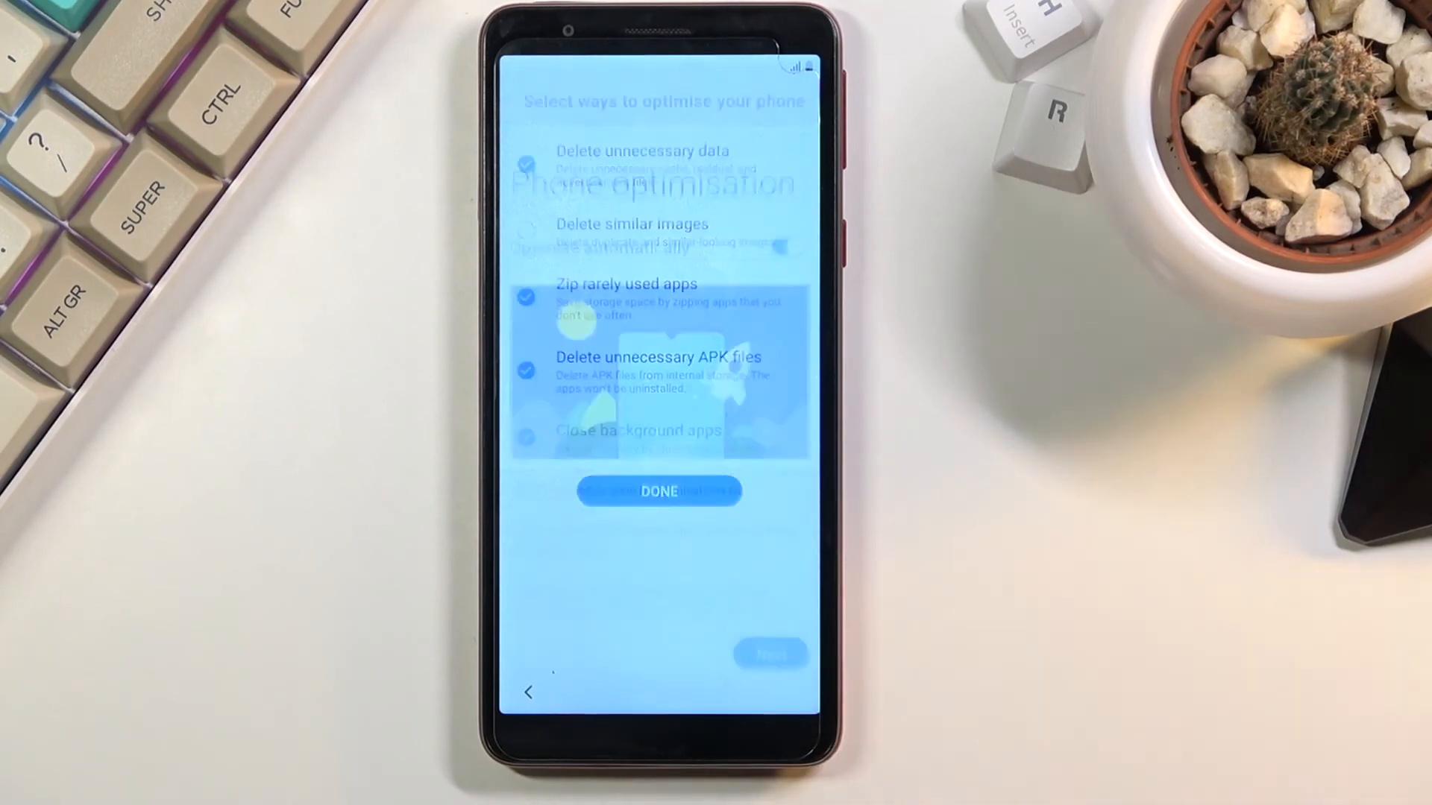
- Continue past Phone optimisation and finish setup to reach the home screen
left_click(658, 492)
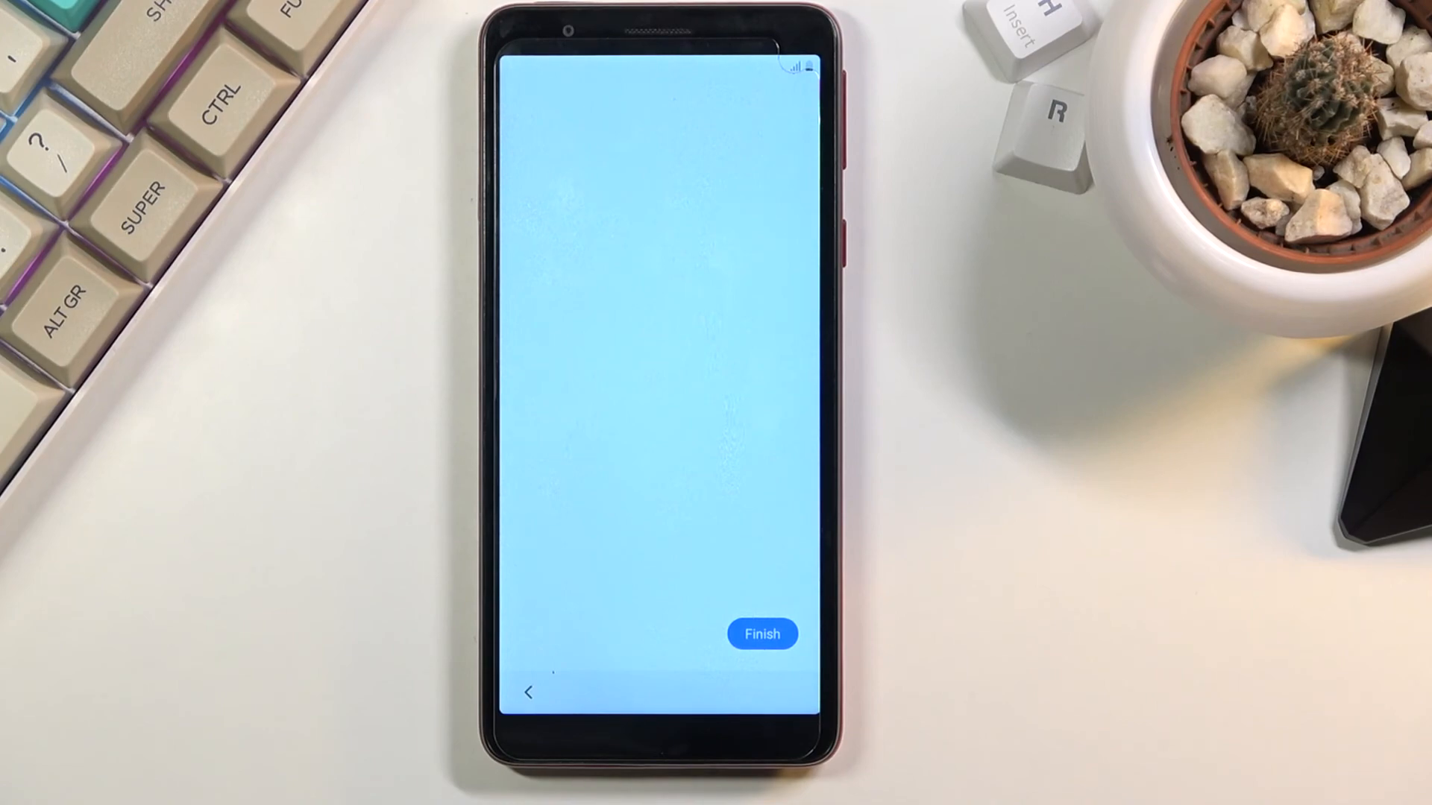
left_click(761, 633)
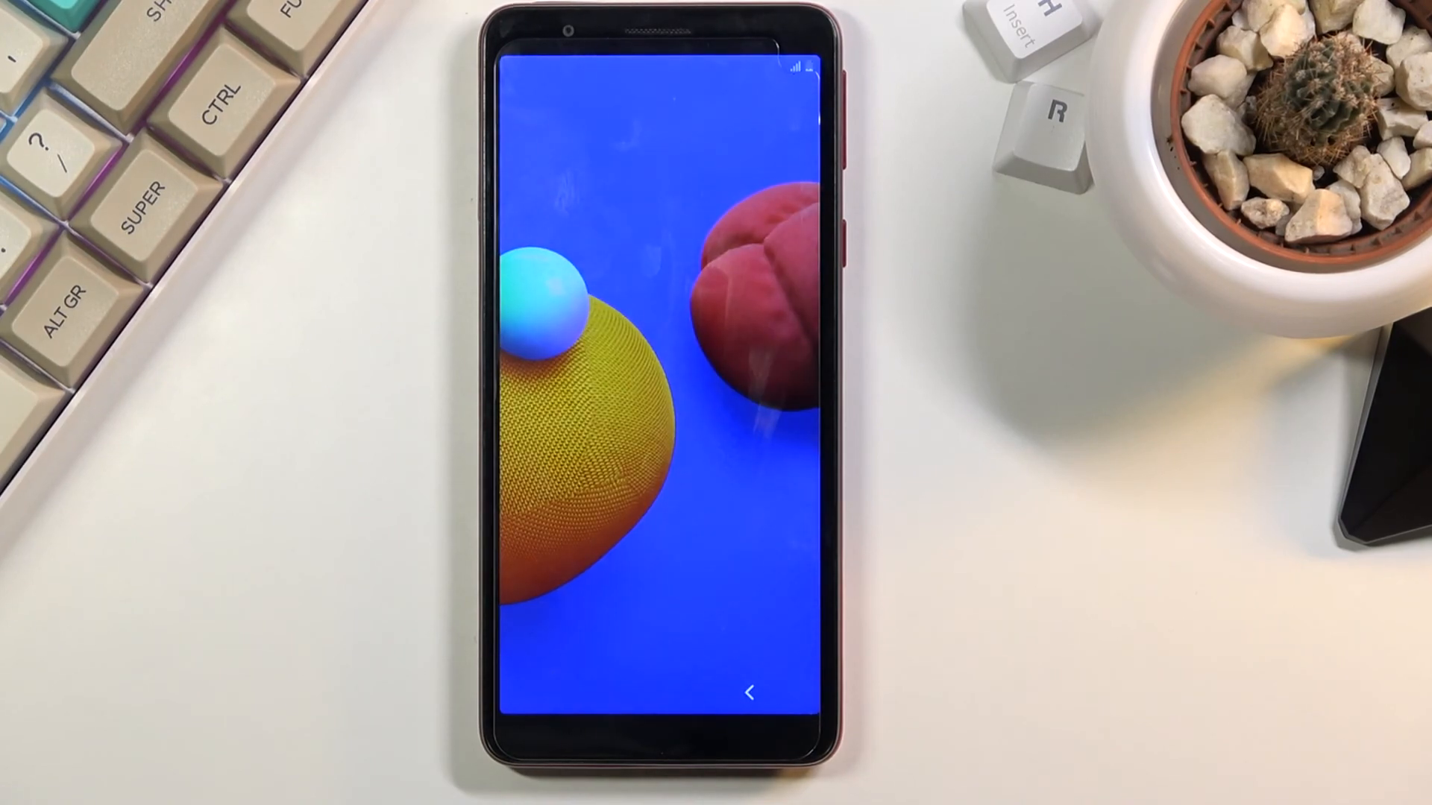